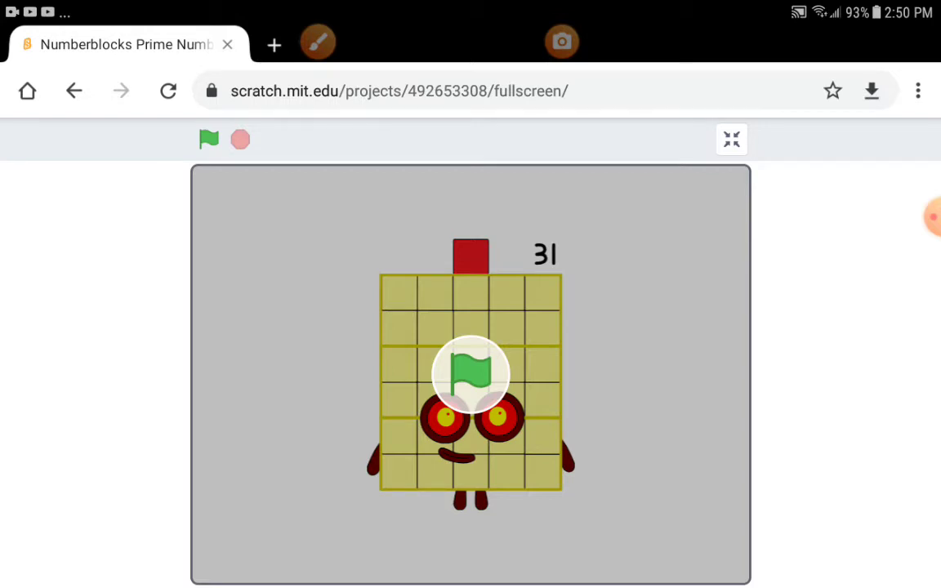
Step: Run the Numberblocks Prime Numbers project from the green flag in fullscreen
left_click(210, 139)
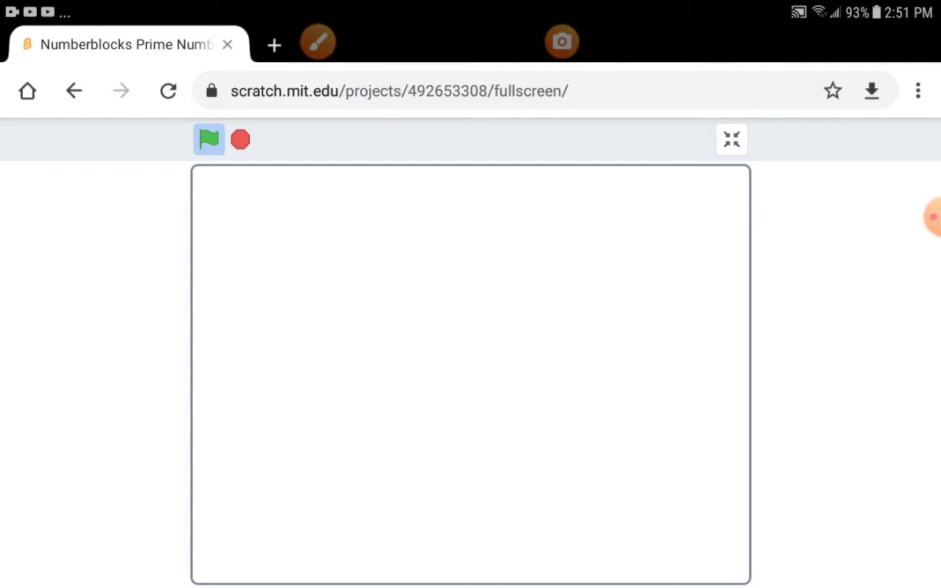
Step: Restart the project and let it count on to the 97 Numberblock
left_click(209, 139)
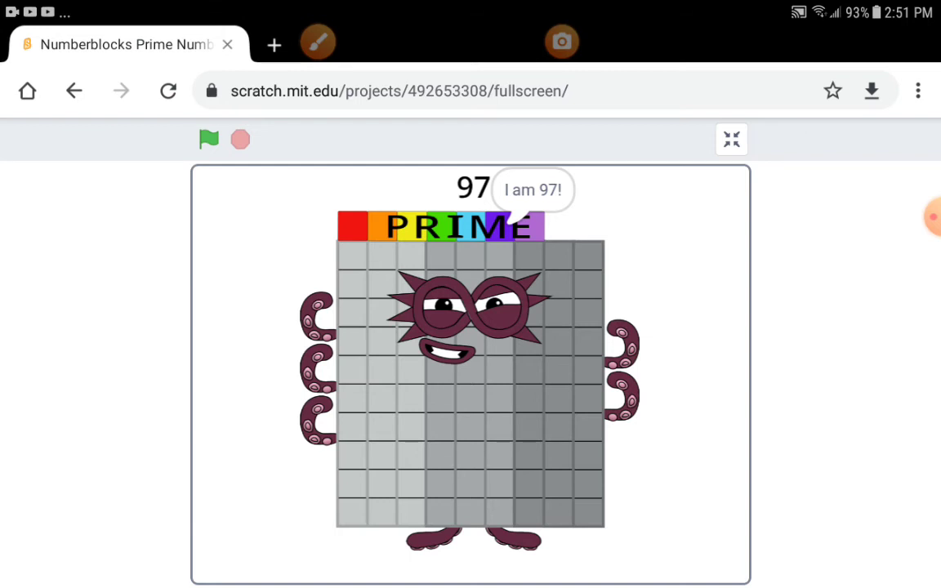
Step: Exit fullscreen and scroll the project page down to its notes, stats and comments
left_click(732, 139)
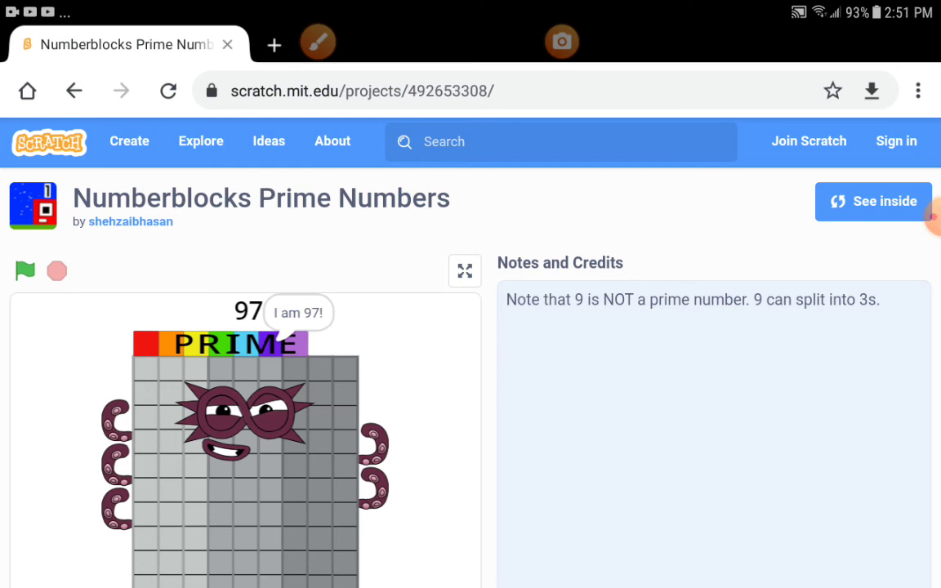
scroll("down", 3)
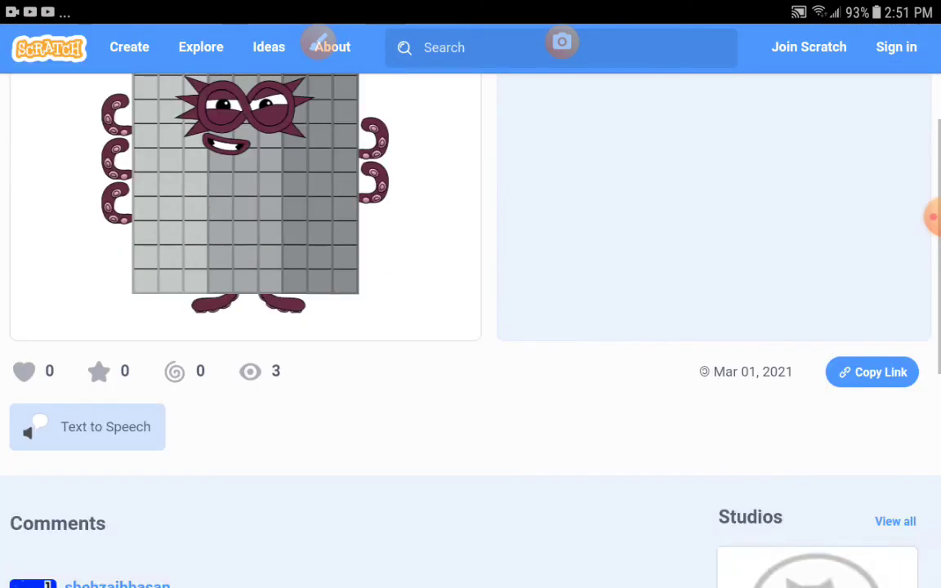
scroll("down", 3)
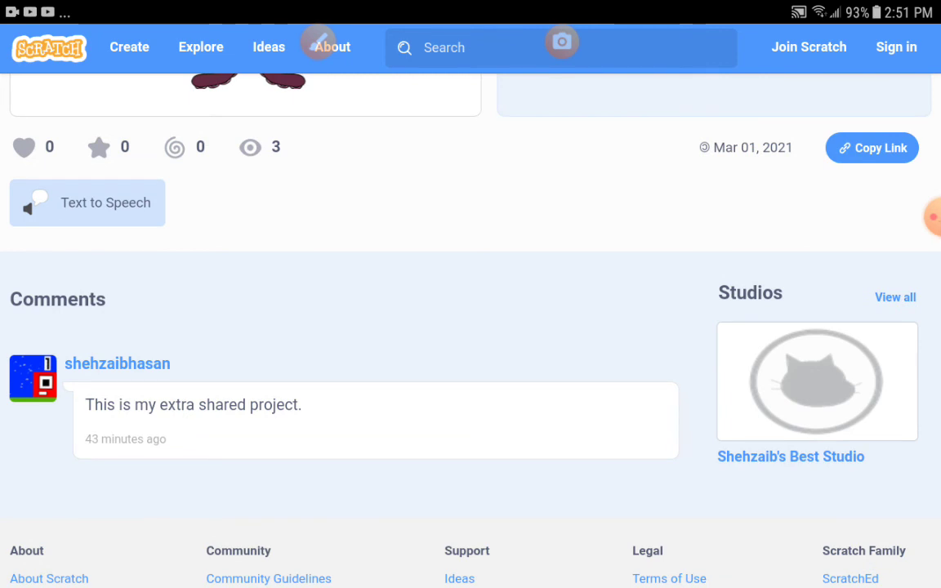